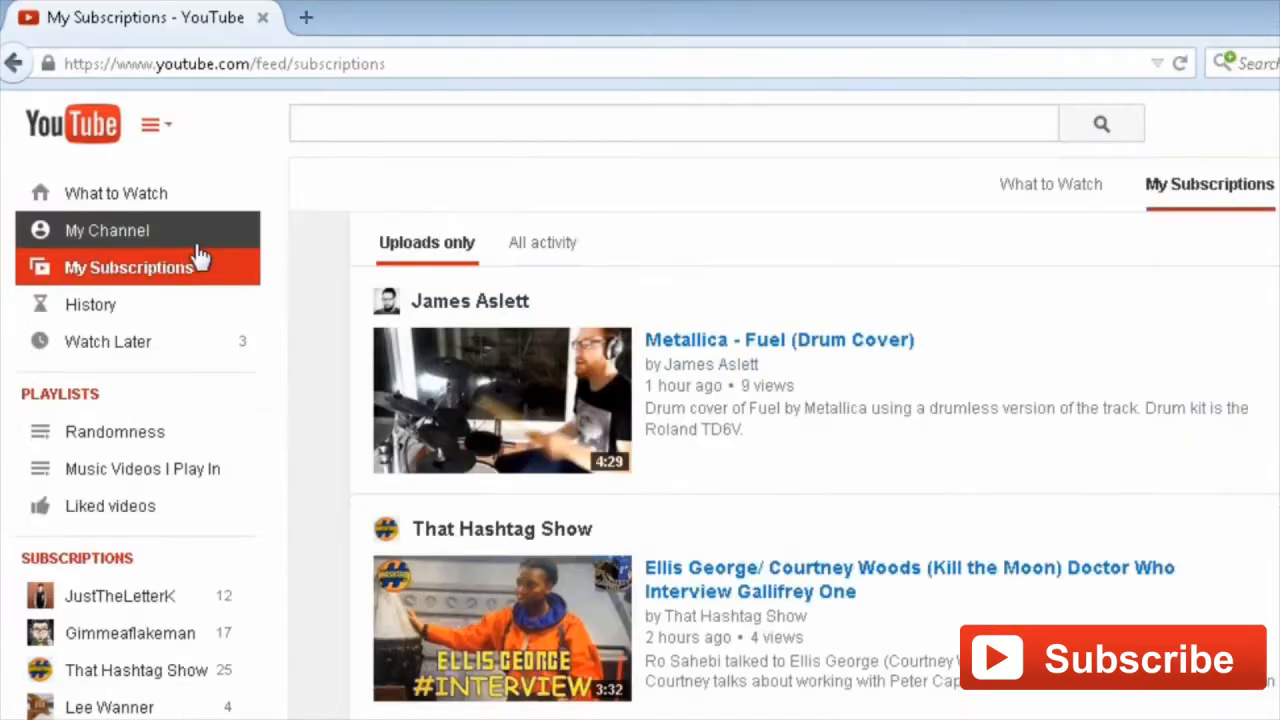
# Step: Open My Channel from the guide menu and scroll its home tab past the trailer
pyautogui.click(107, 230)
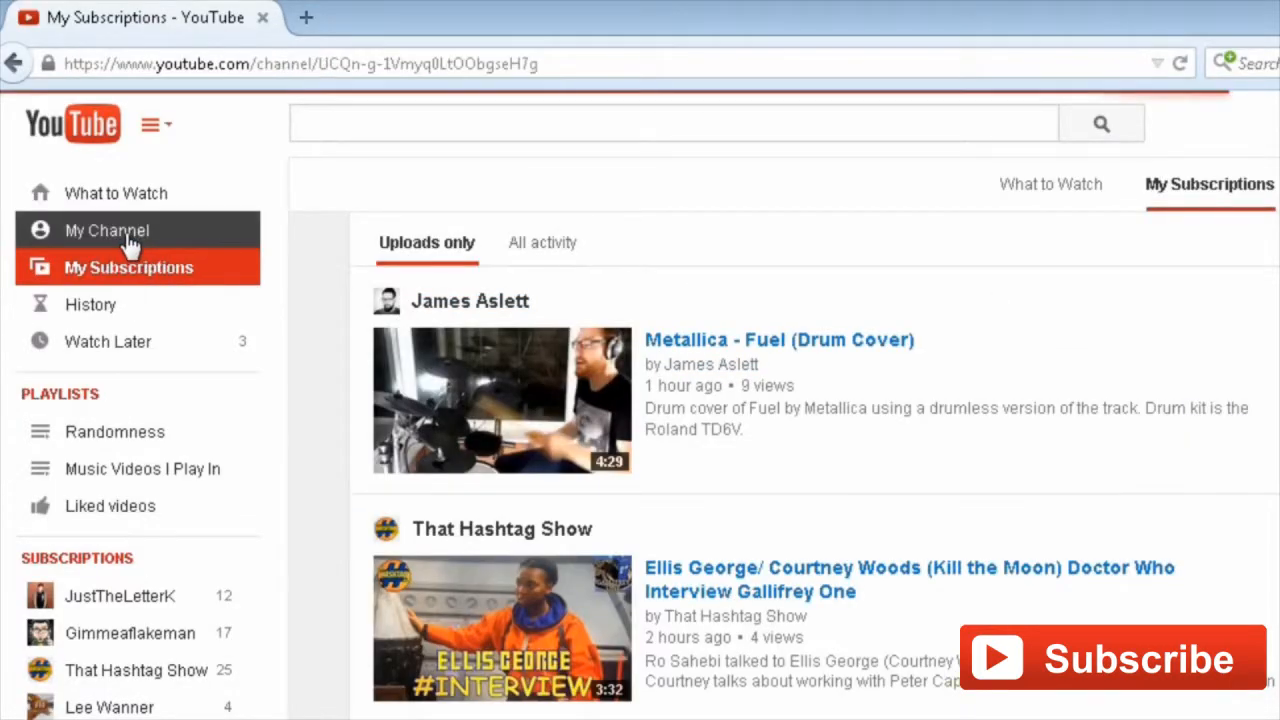
pyautogui.click(107, 230)
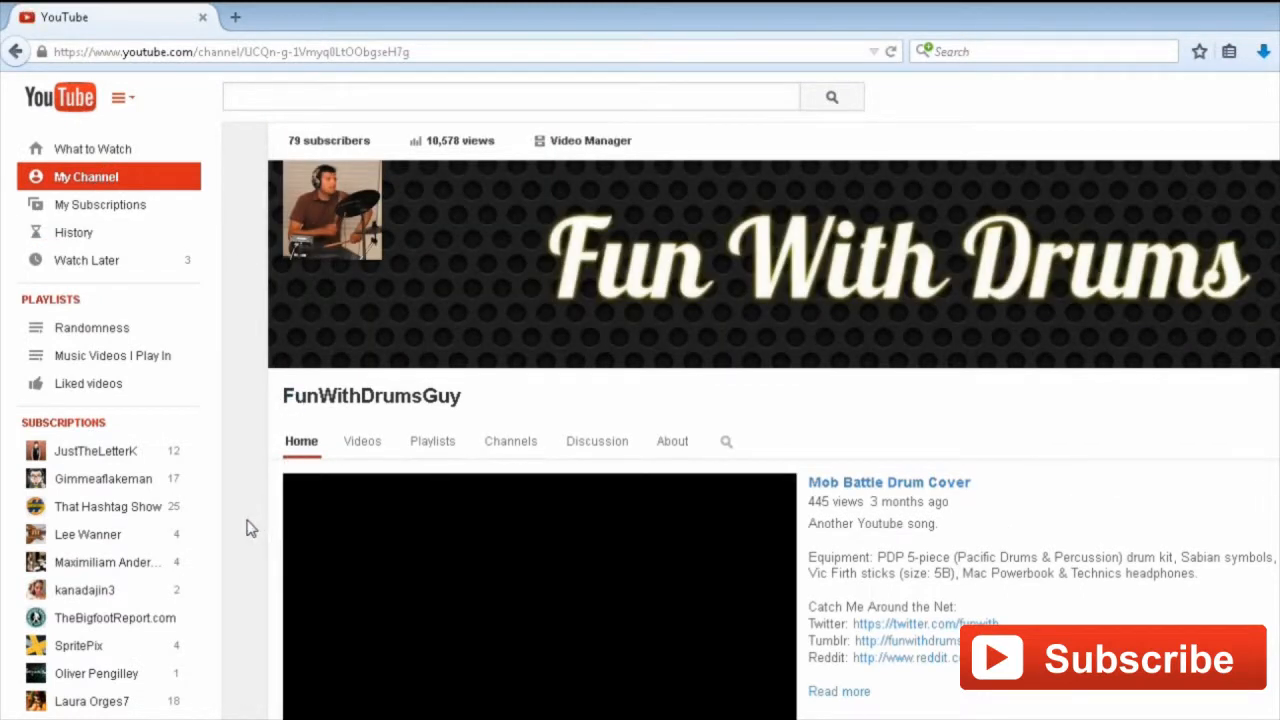
pyautogui.scroll(-3)
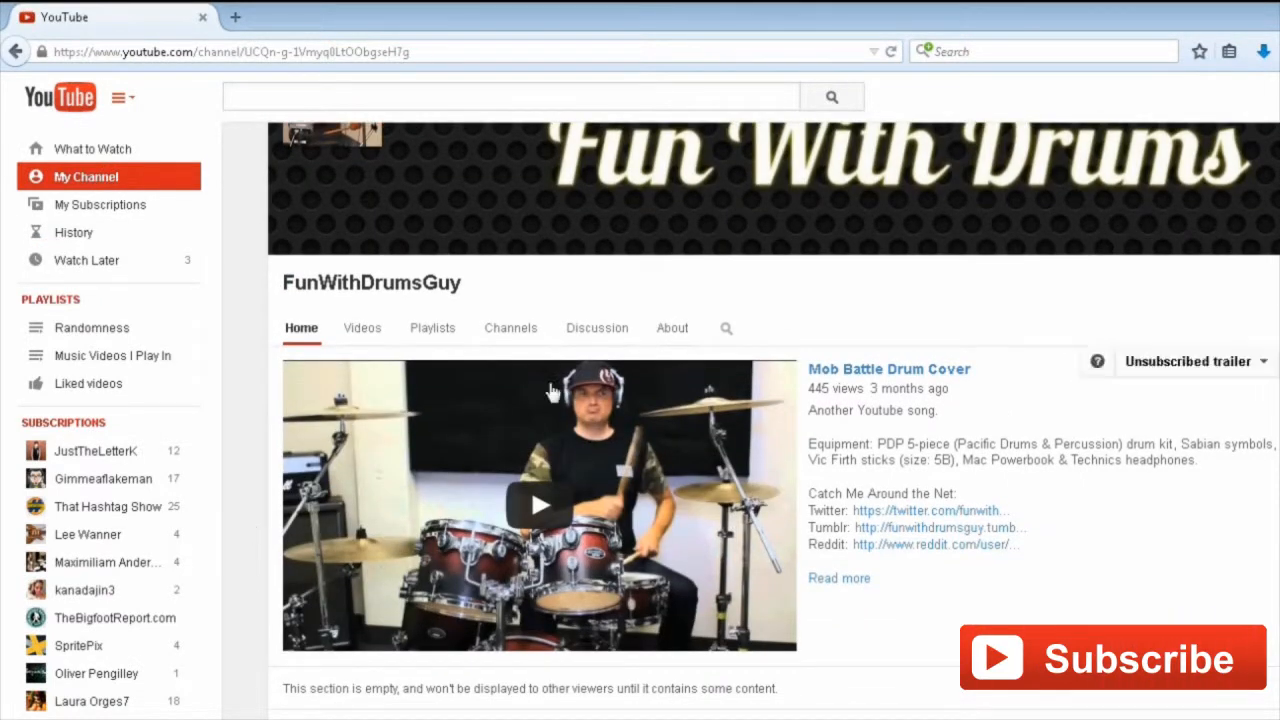
# Step: Switch the channel page to its About tab
pyautogui.click(672, 328)
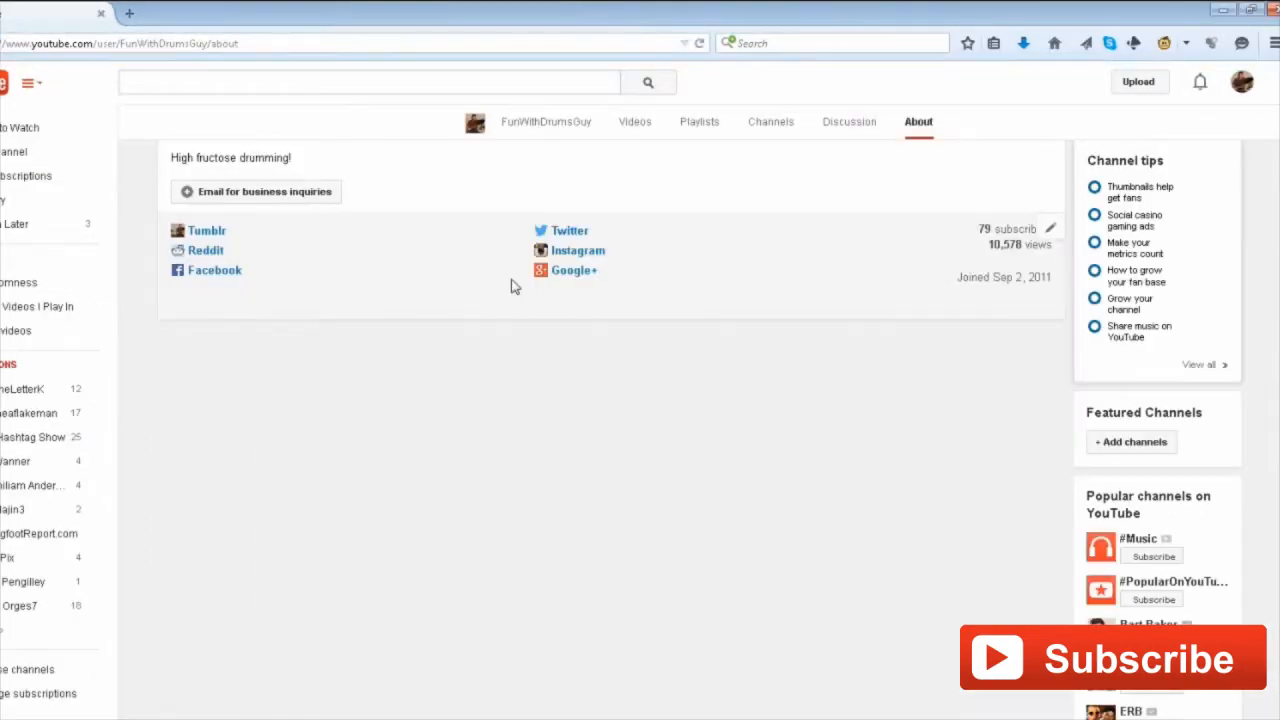
pyautogui.moveTo(1050, 237)
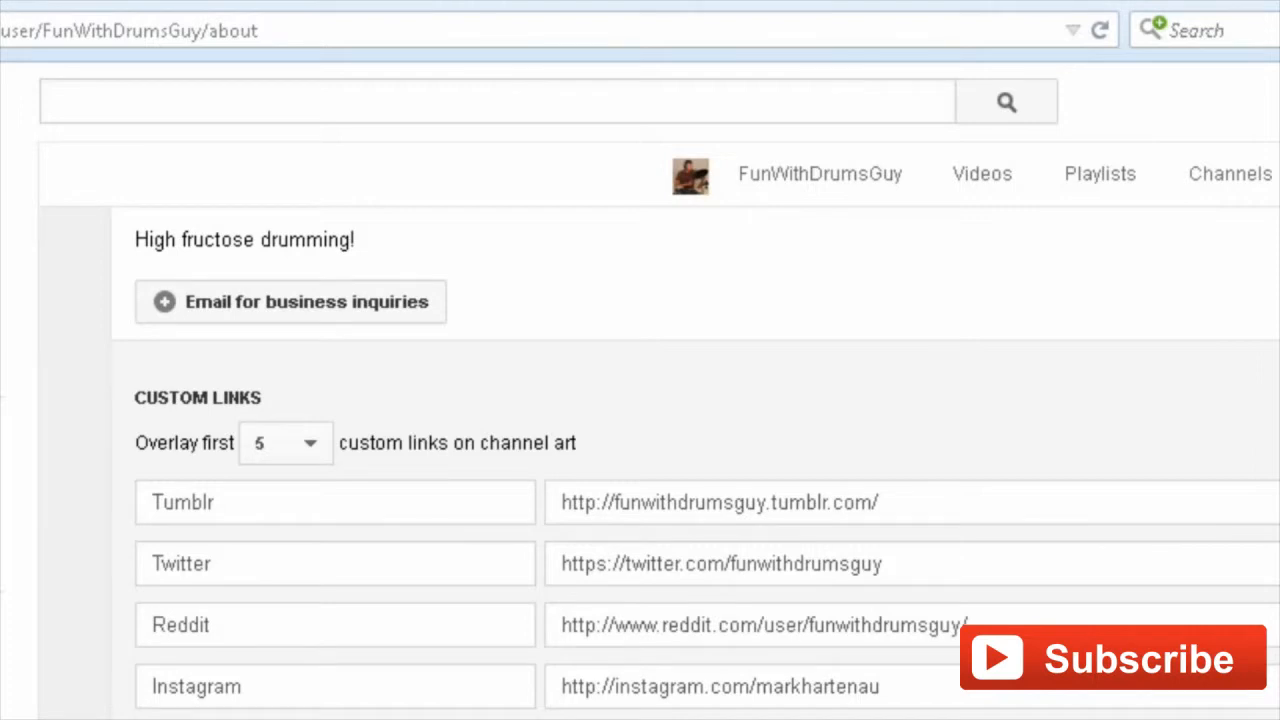
pyautogui.click(290, 301)
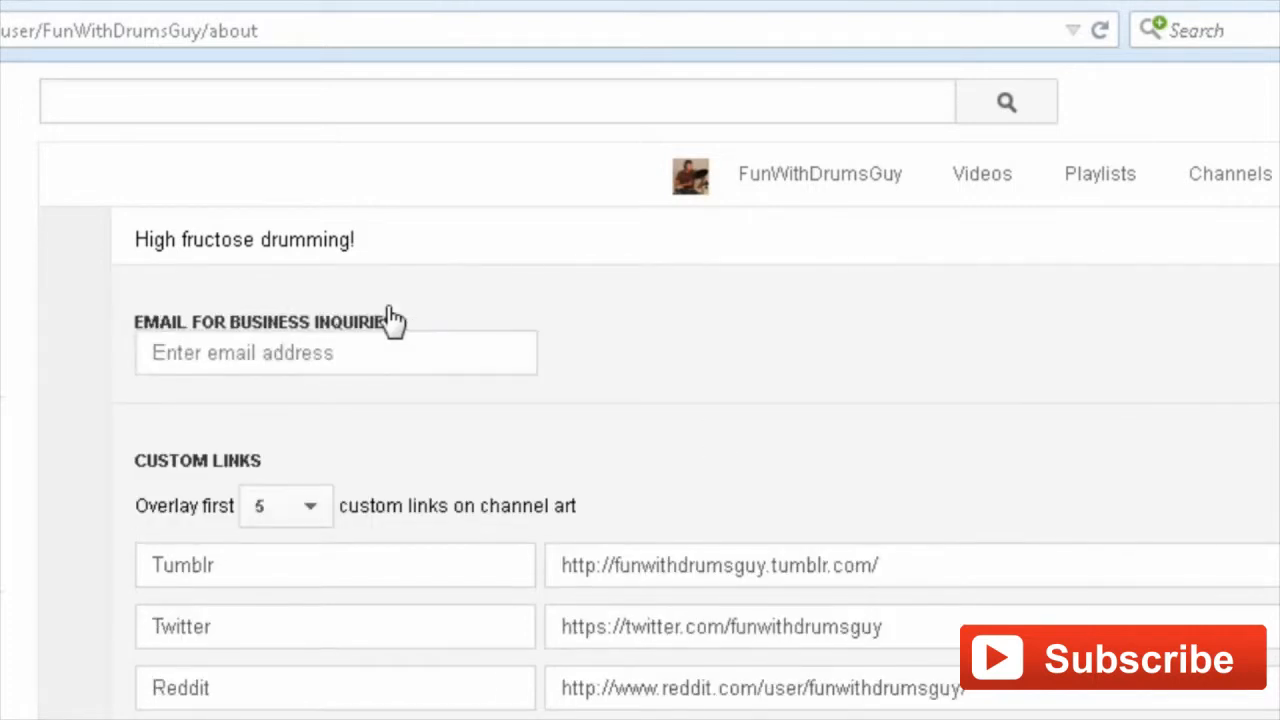
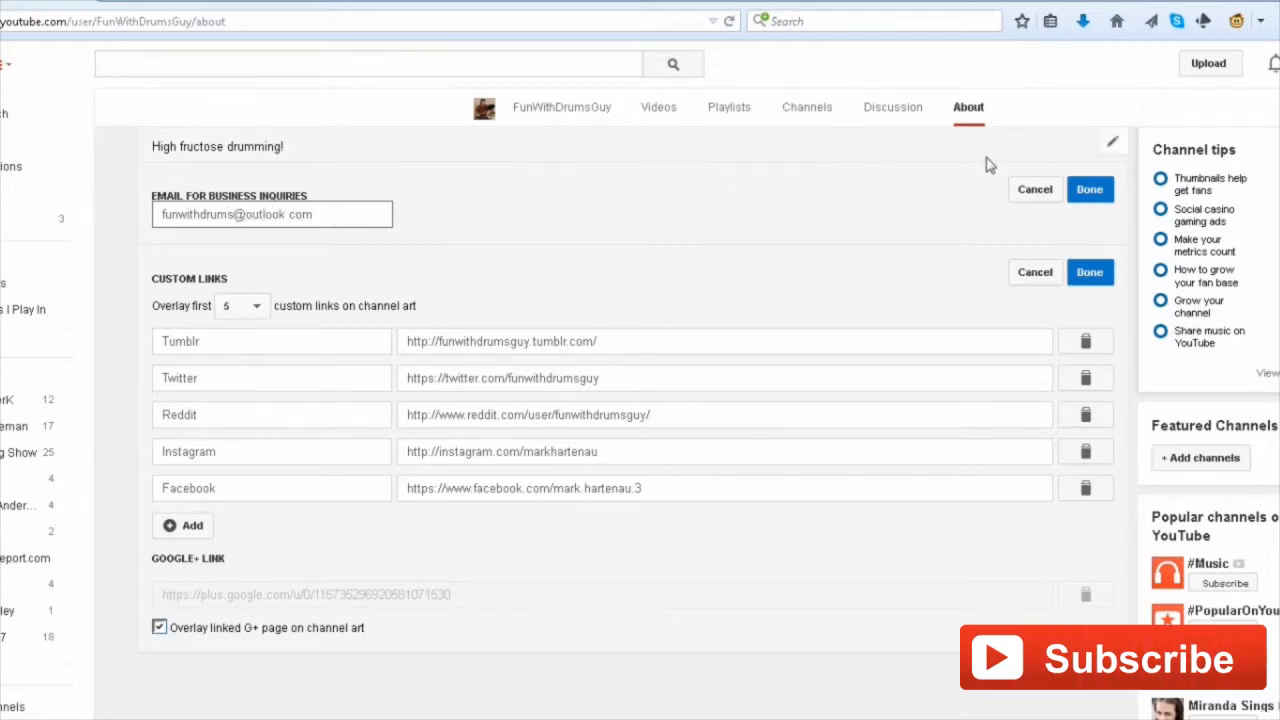
pyautogui.click(1090, 189)
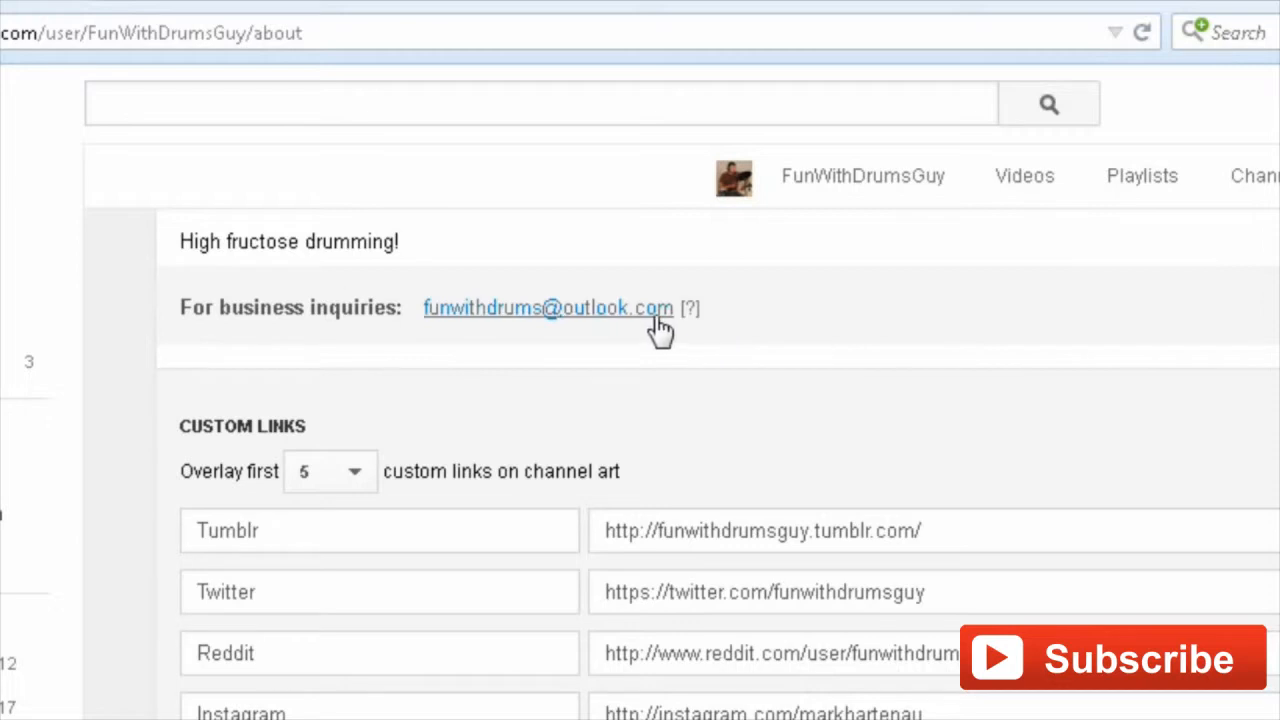
pyautogui.moveTo(690, 308)
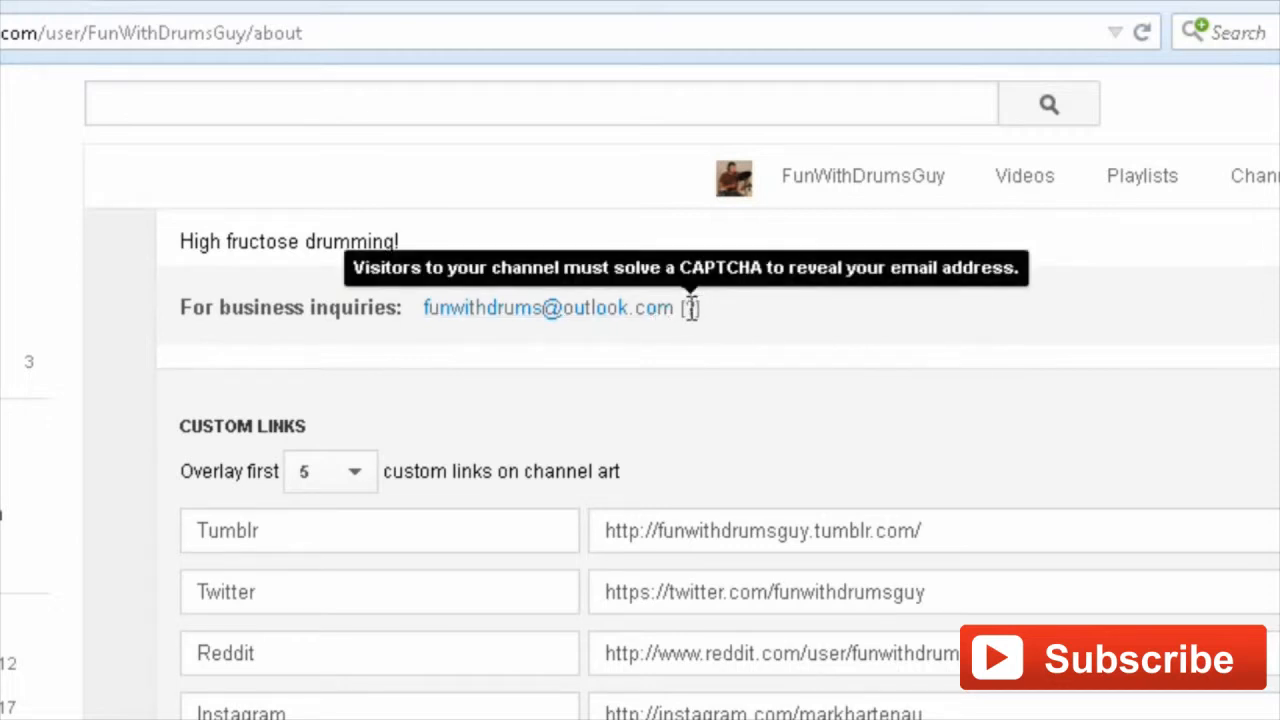